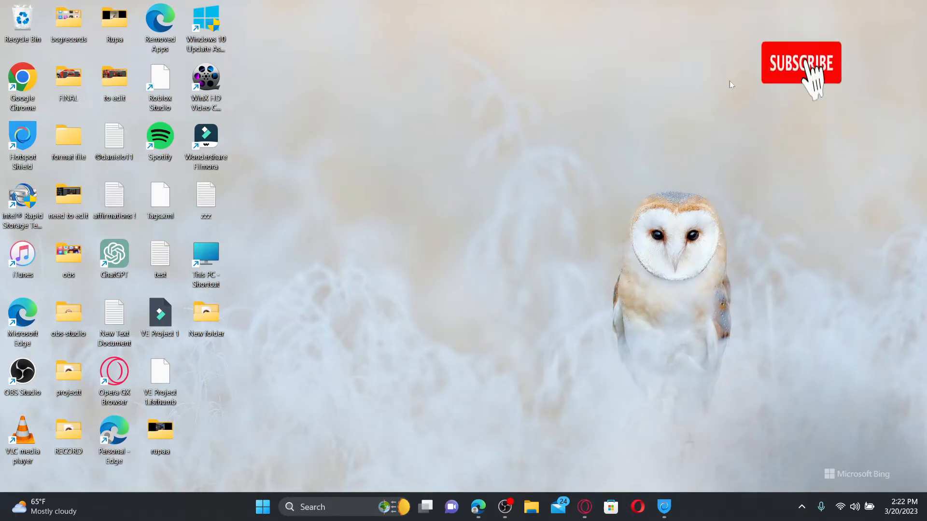
# Go from a price list trade option to the Crypto.com Exchange sign-up page in a new tab.
pyautogui.click(800, 63)
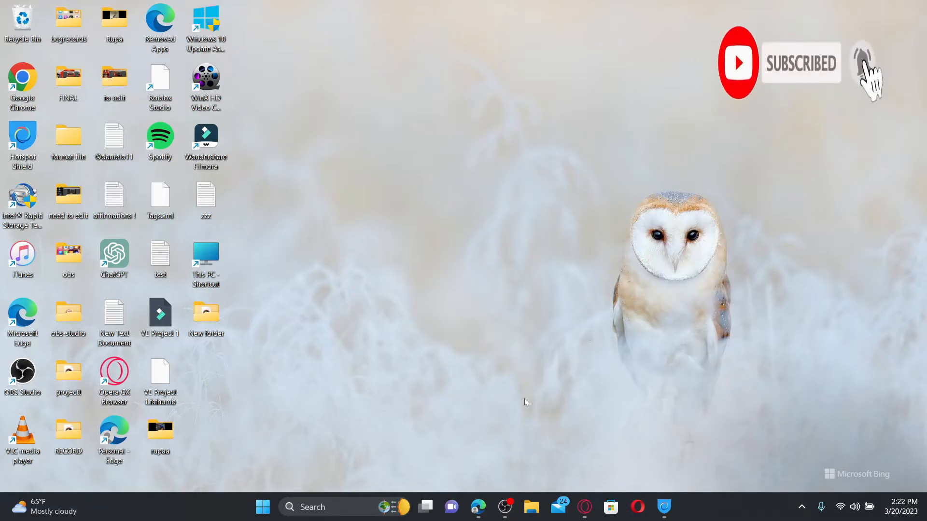
pyautogui.click(477, 506)
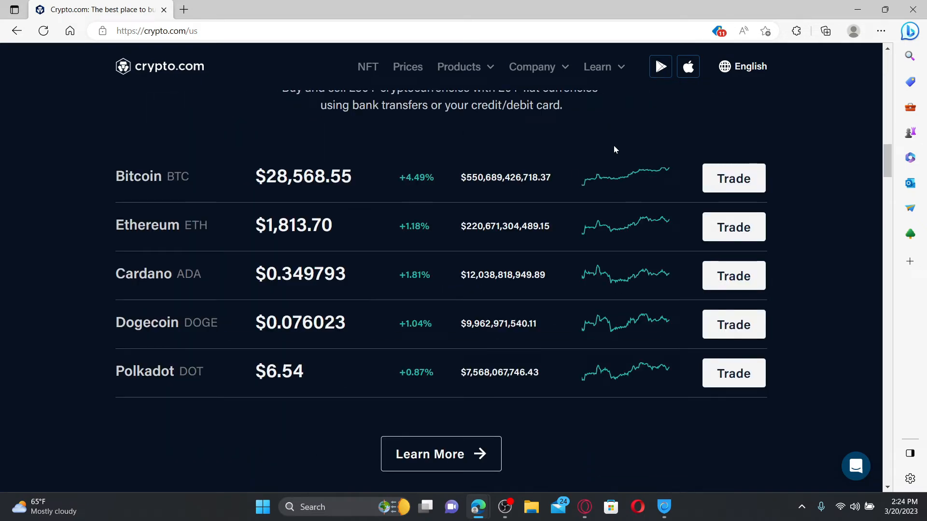
pyautogui.moveTo(240, 205)
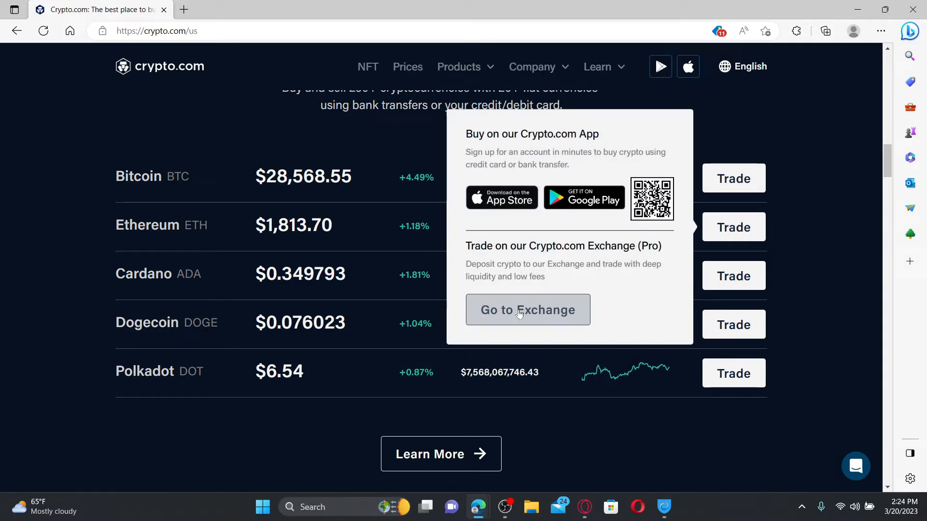
pyautogui.click(526, 309)
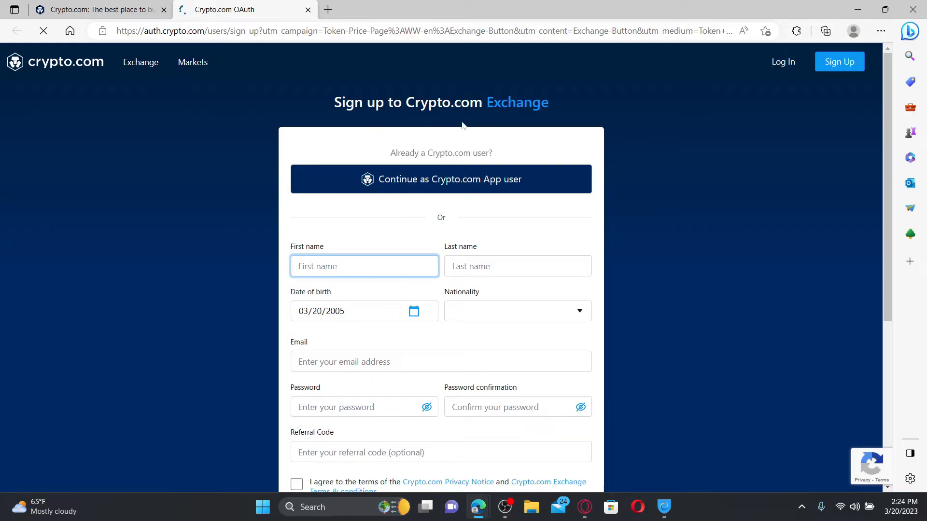
# Scroll through the Exchange sign-up form, then switch to the Log In page.
pyautogui.scroll(-3)
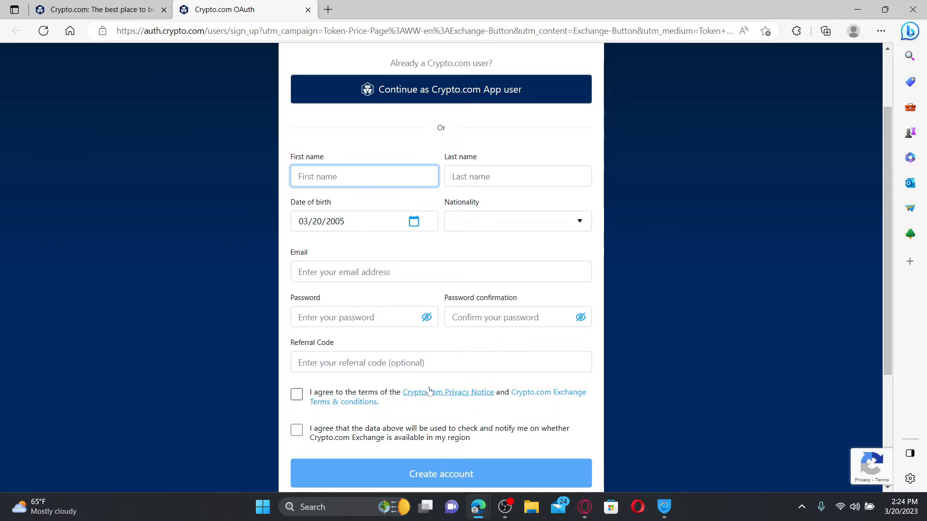
pyautogui.scroll(-3)
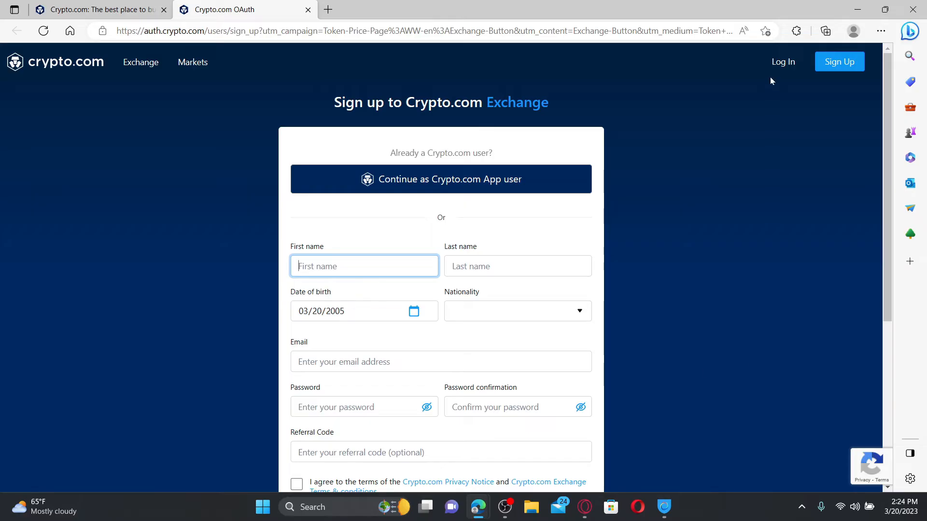
pyautogui.click(782, 61)
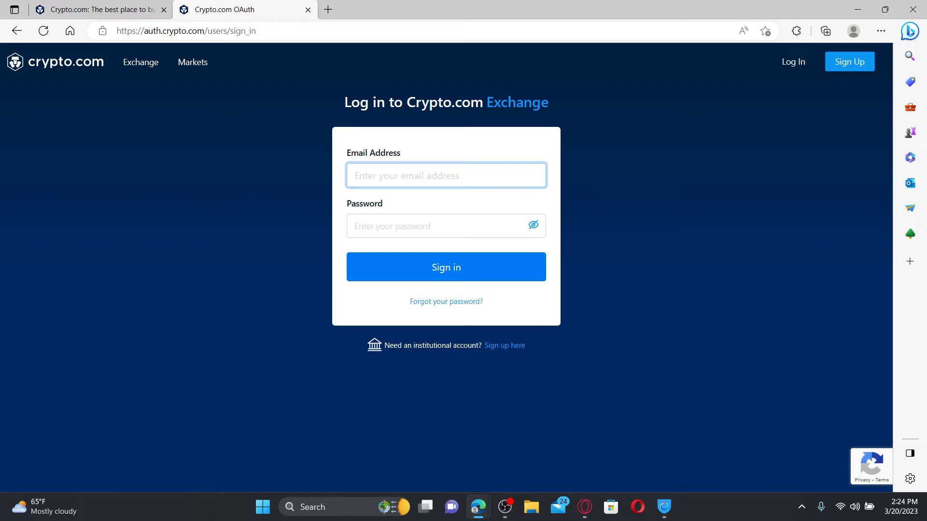
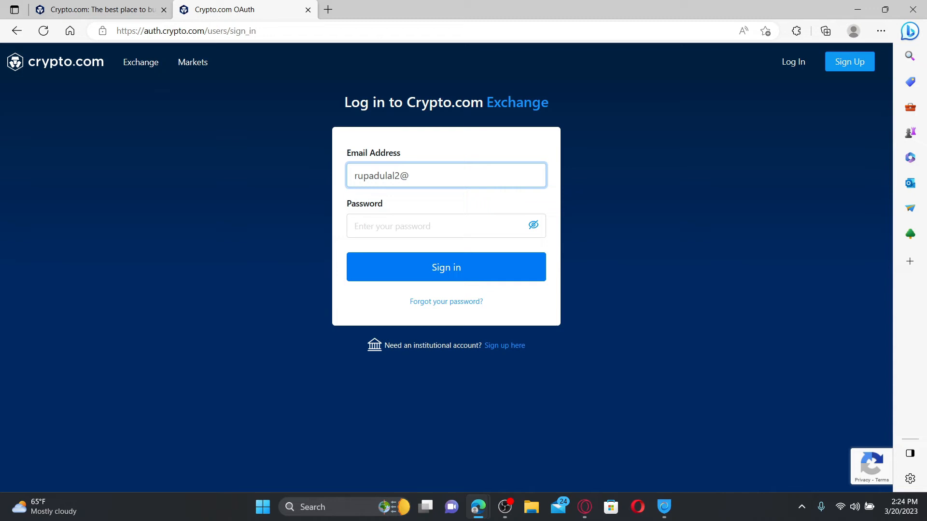
pyautogui.write('••')
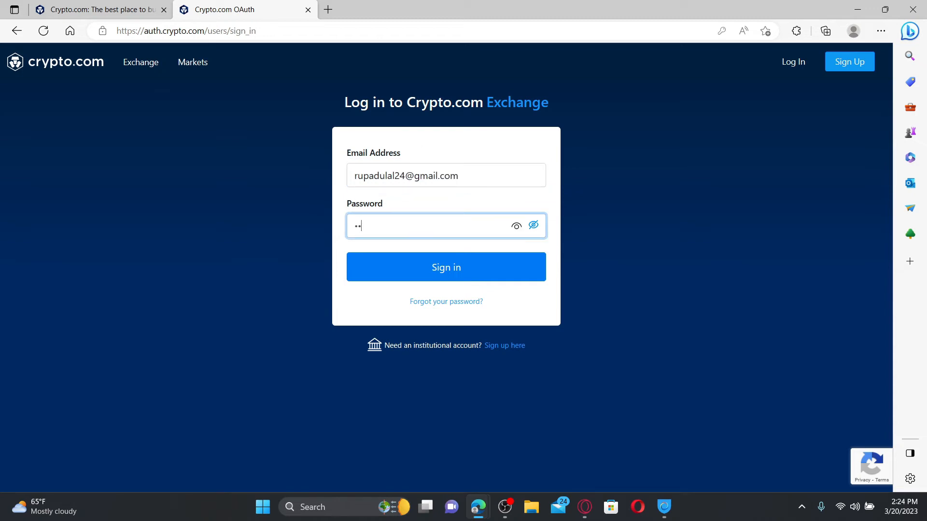
pyautogui.write('password')
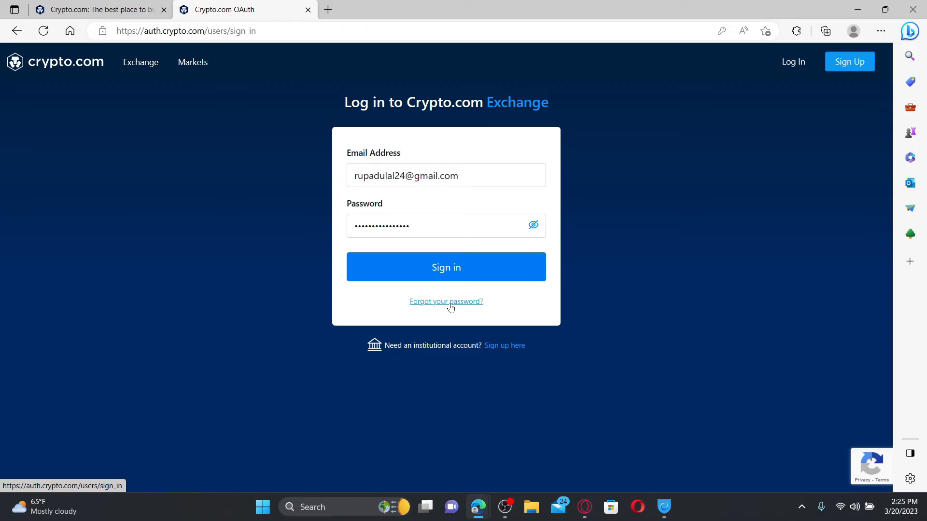
pyautogui.moveTo(514, 266)
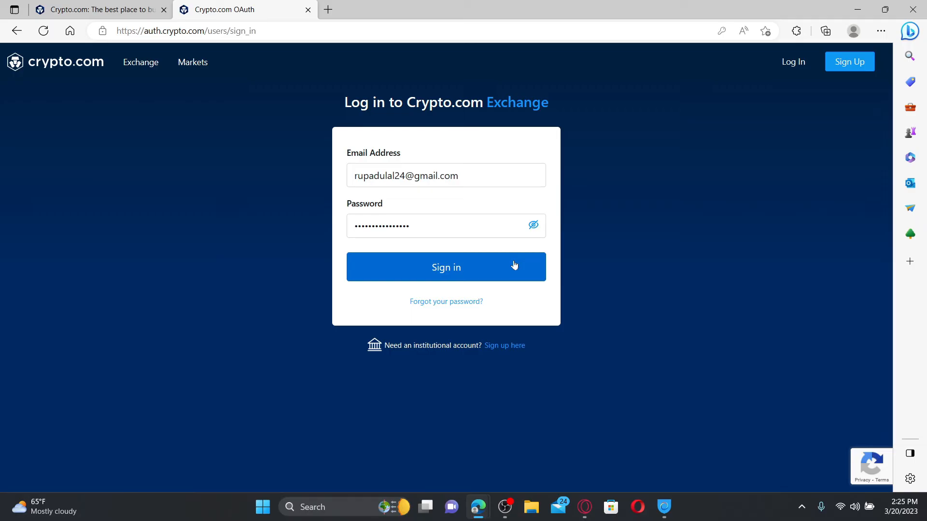
pyautogui.moveTo(750, 261)
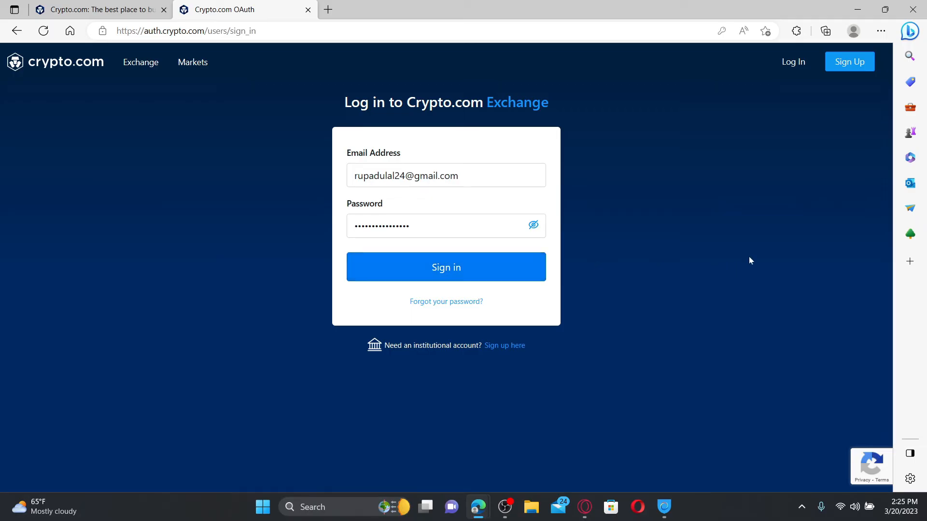